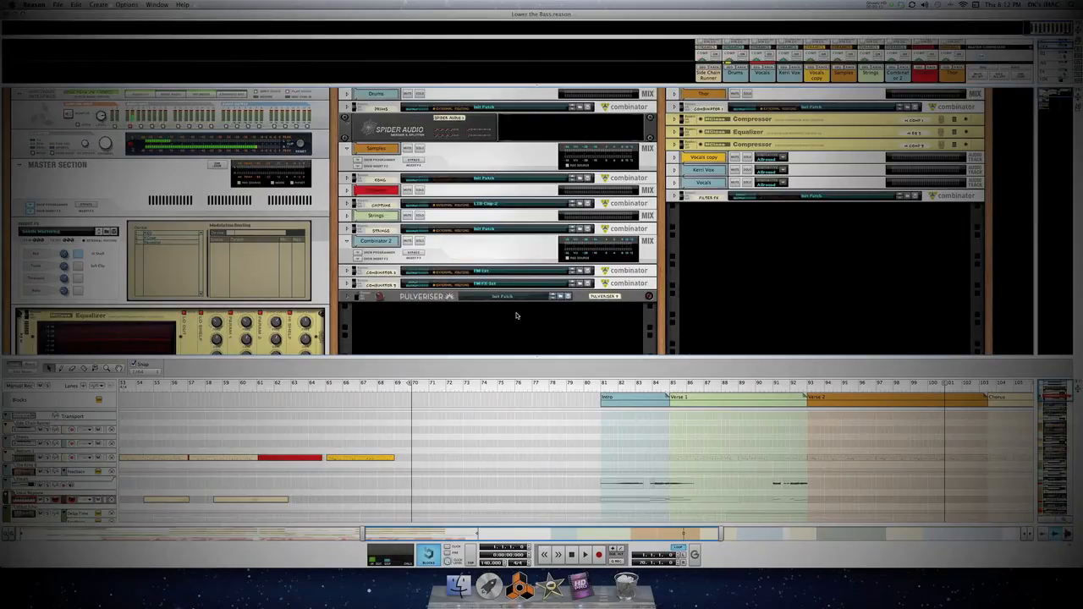
- Cycle the main views with F5, F6 and F7: mixer, device rack, then sequencer alone
key("f5")
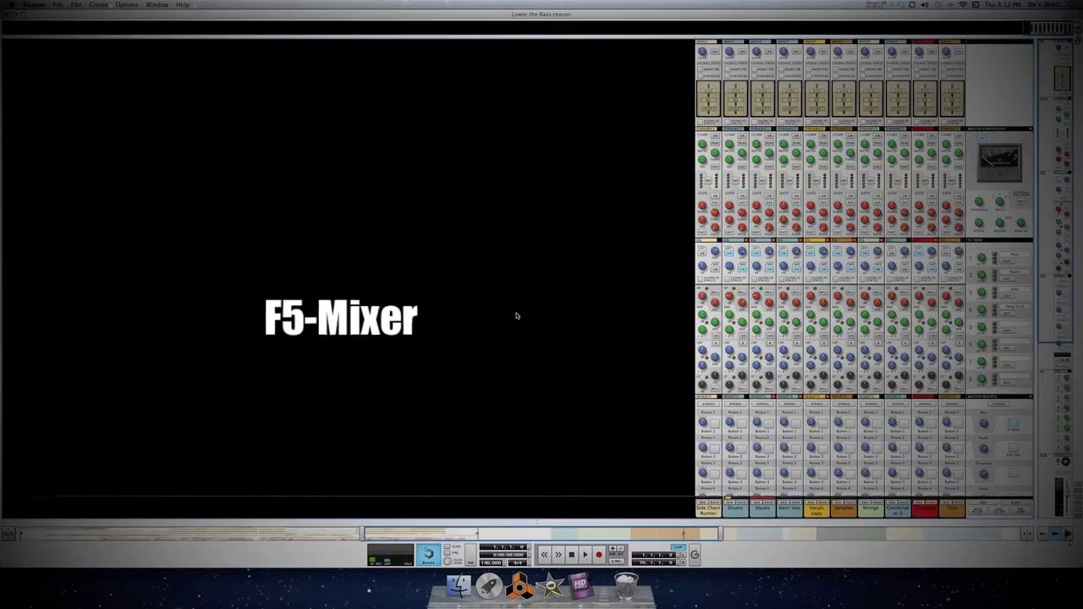
key("f6")
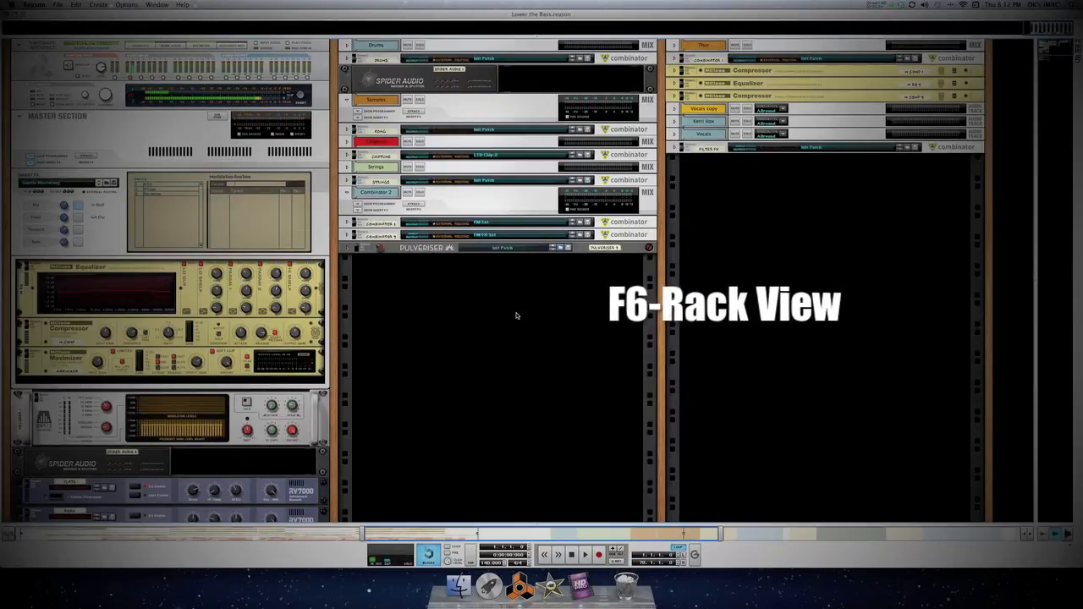
key("f7")
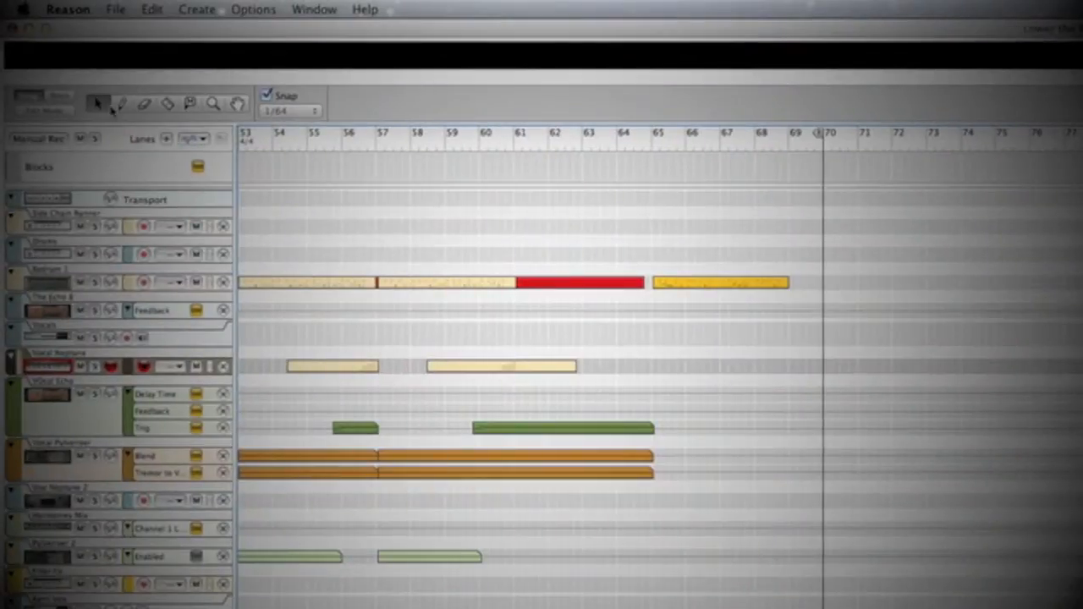
mouse_move(238, 102)
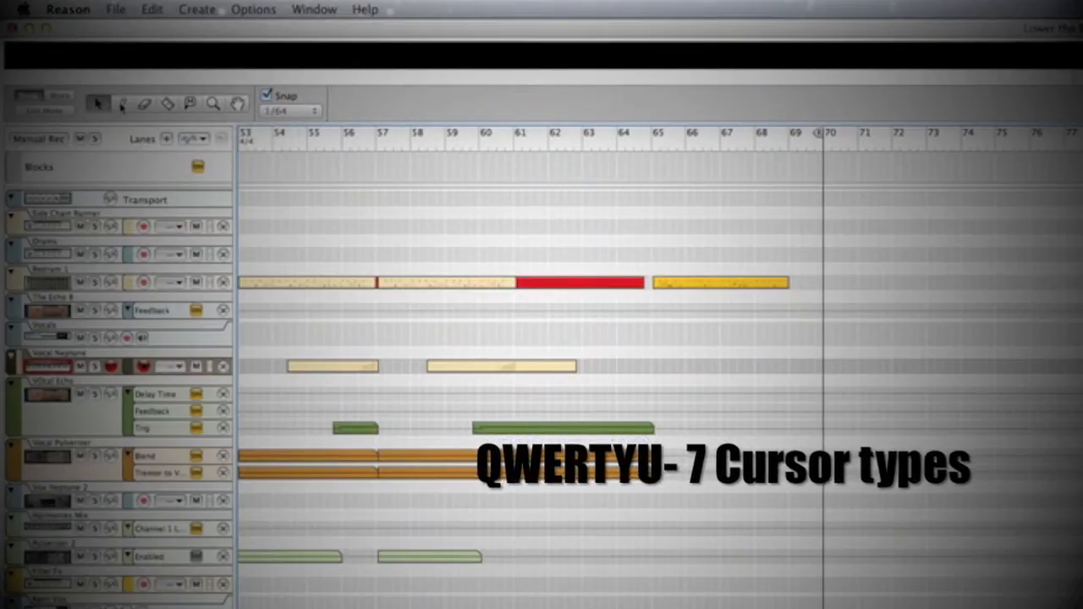
mouse_move(145, 104)
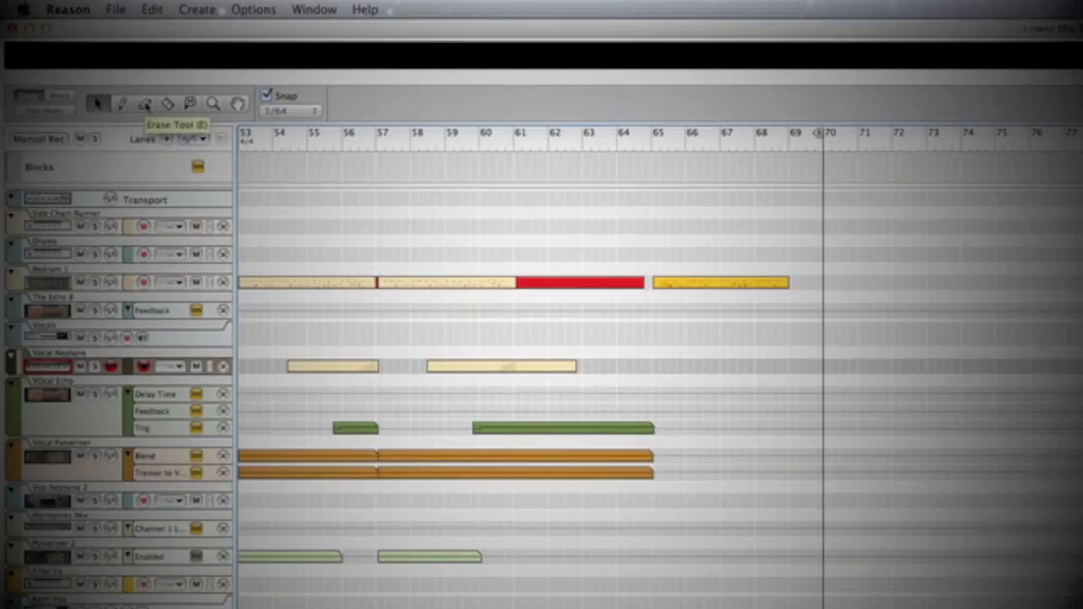
mouse_move(167, 103)
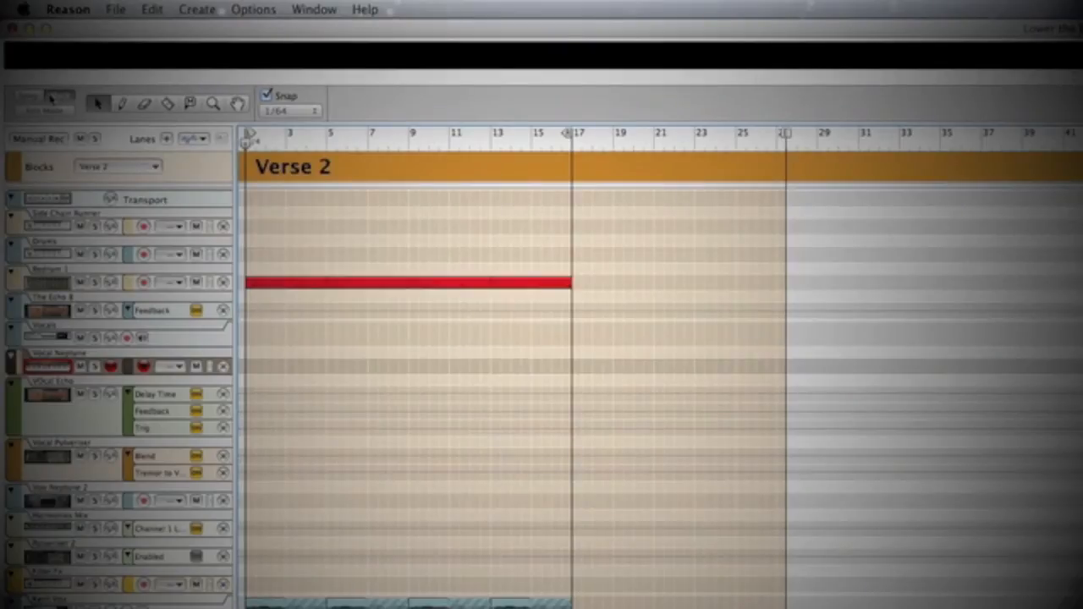
- Start playback inside the Verse 2 block and toggle loop mode on the transport
key("space")
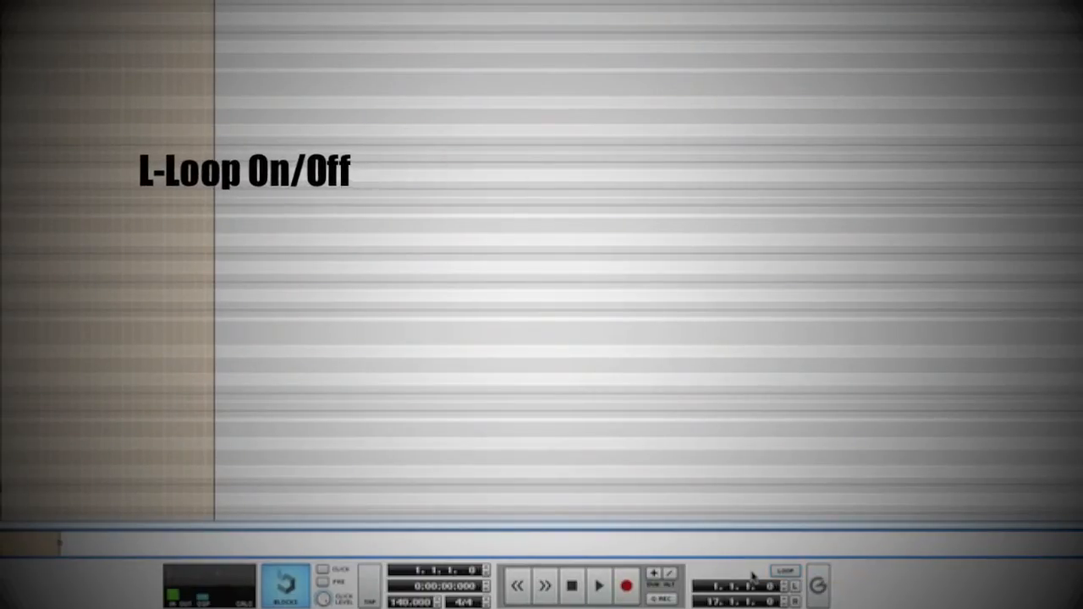
left_click(784, 571)
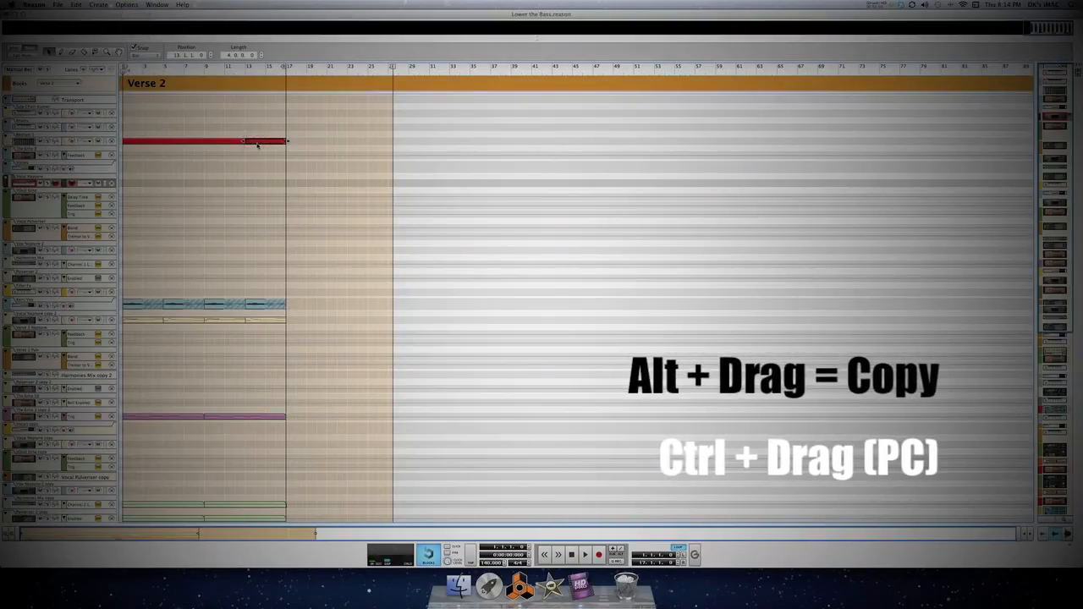
- Drag a copy of the red Verse 2 clip to the right along its lane
left_click_drag(241, 140, 317, 141)
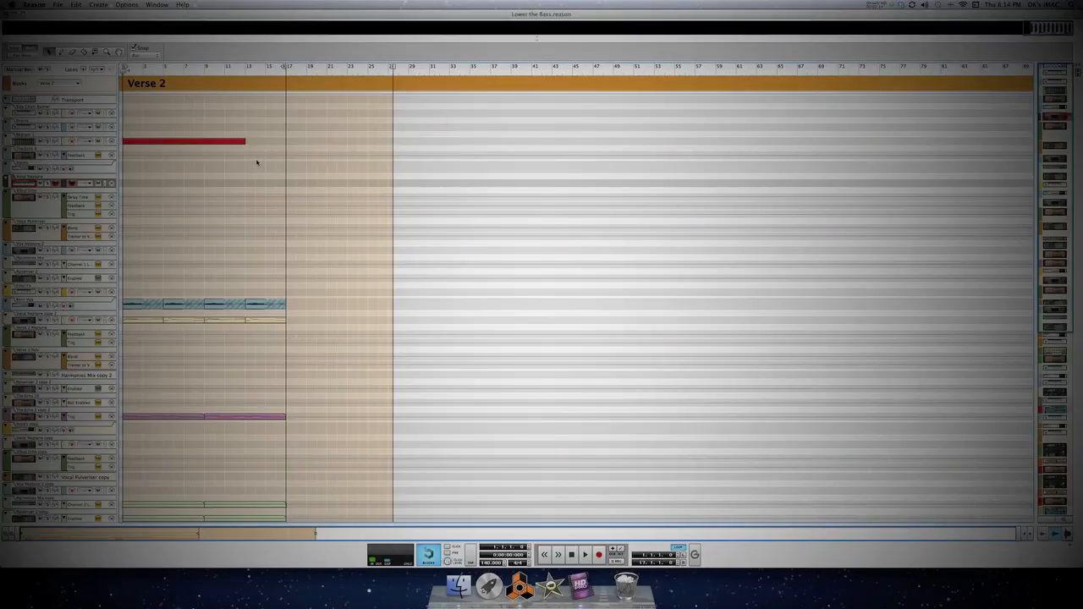
- Select every clip, copy them and paste the copies after bar 29
key("cmd+a")
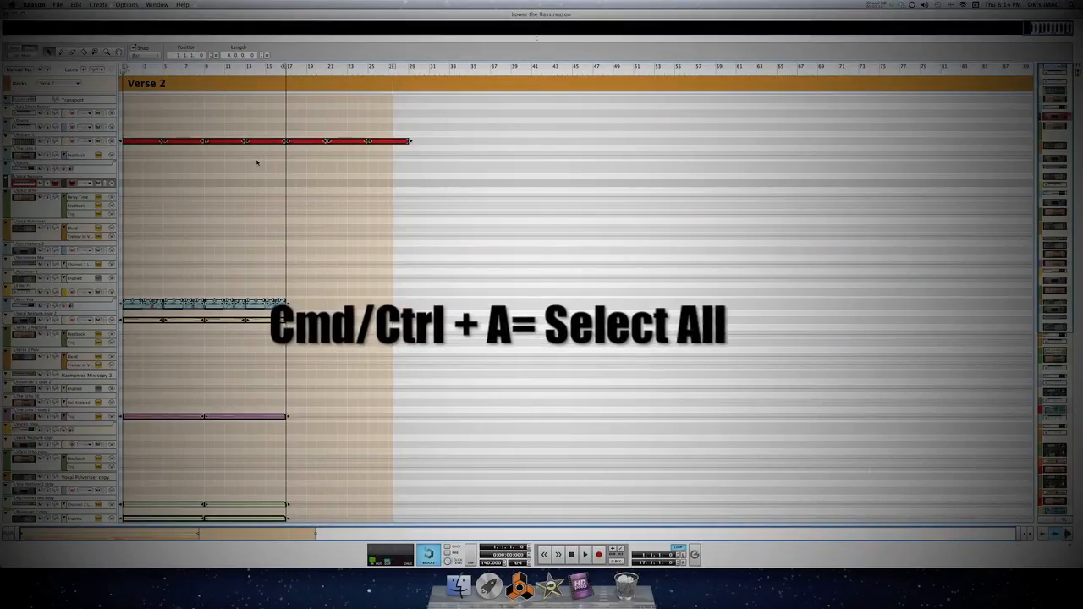
key("cmd+c")
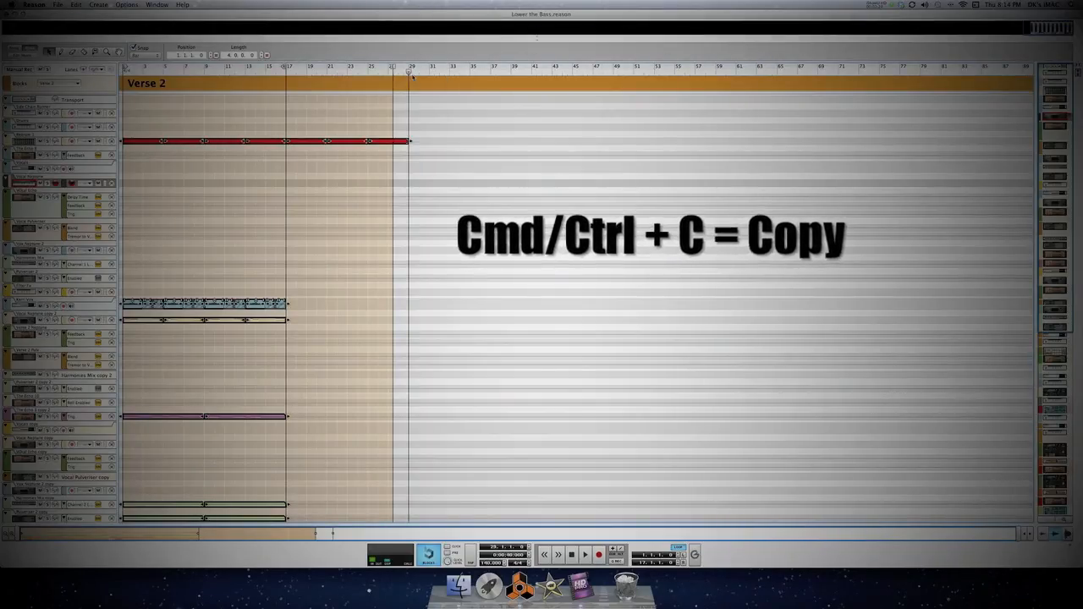
key("cmd+v")
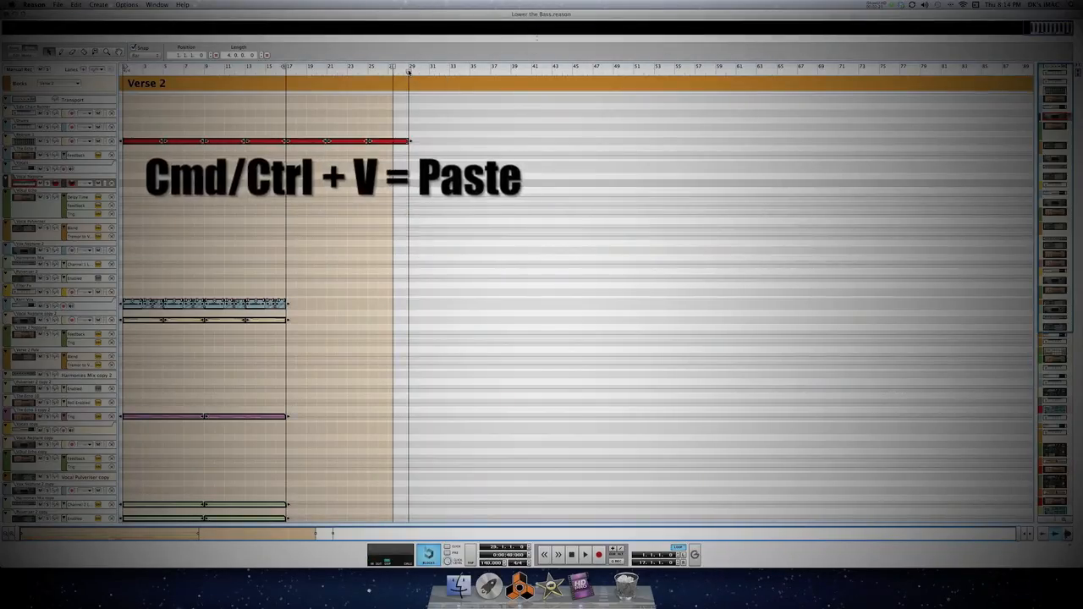
key("cmd+v")
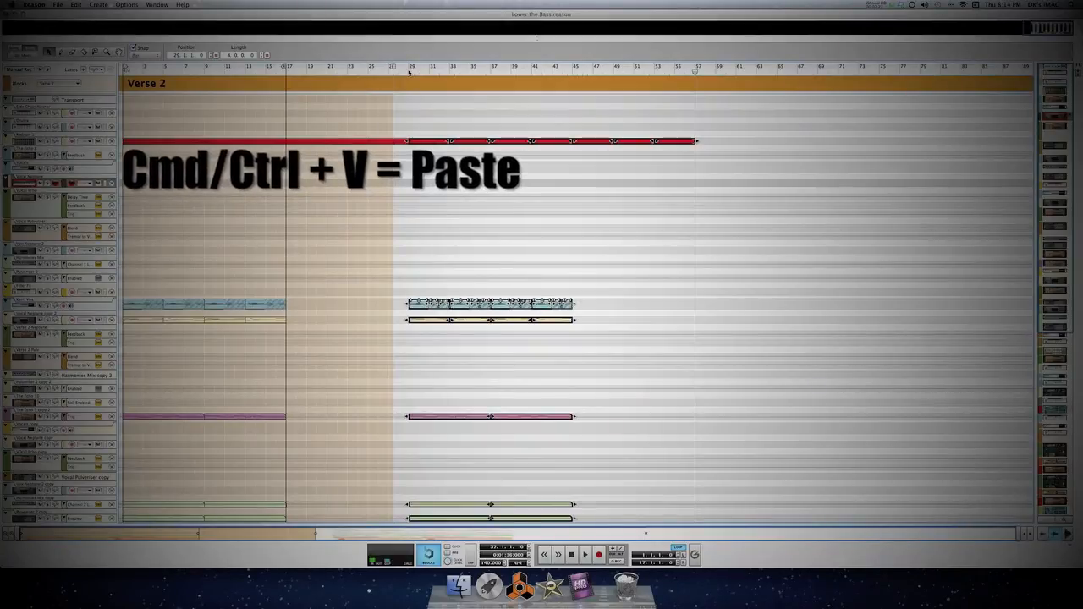
- Undo the paste and the previous edit so the clips end at bar 17 again
key("cmd+z")
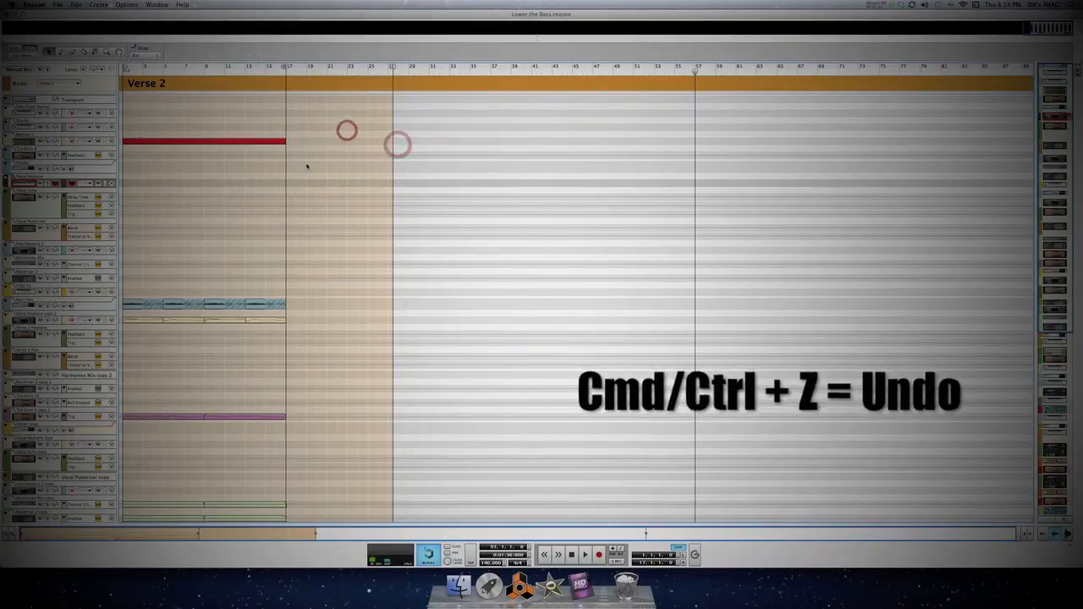
key("cmd+z")
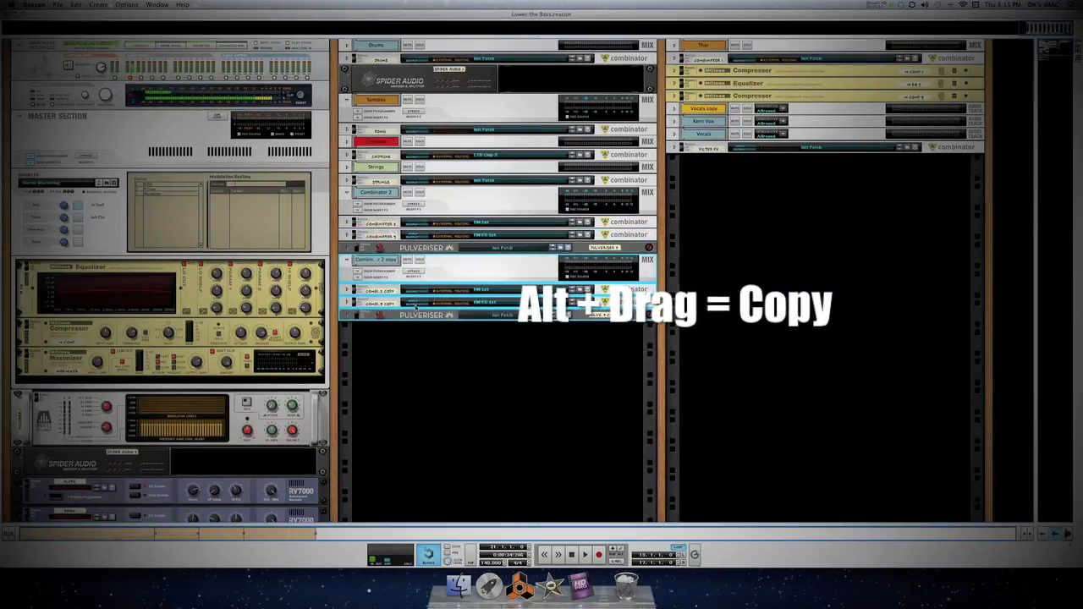
- Scroll down the rack to reach Combinator 2 and its devices
scroll("down", 3)
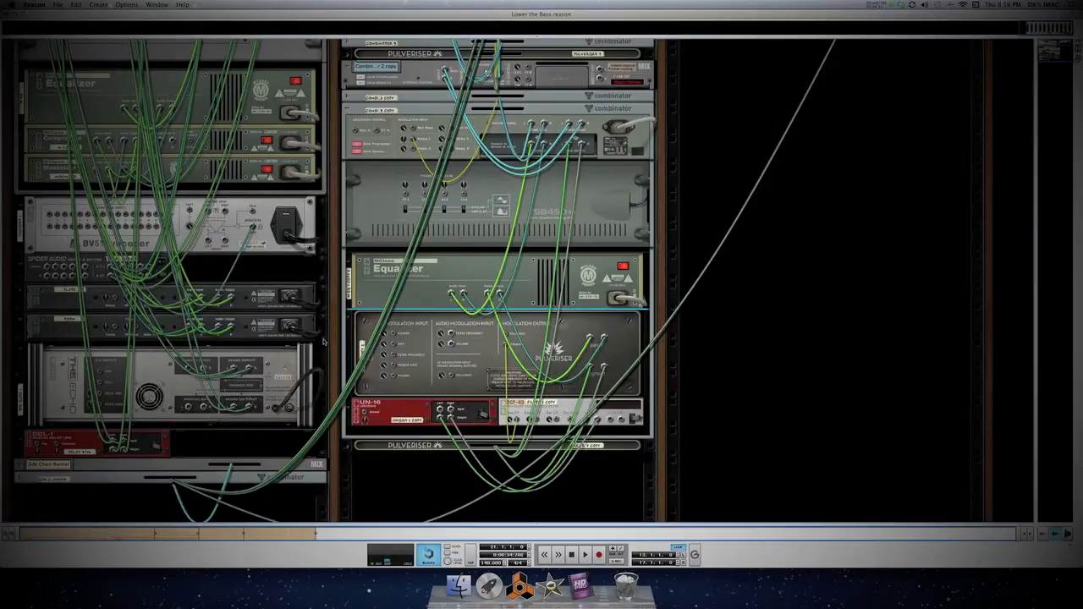
- Toggle cable display with K so the rack's patch cables end up hidden
key("k")
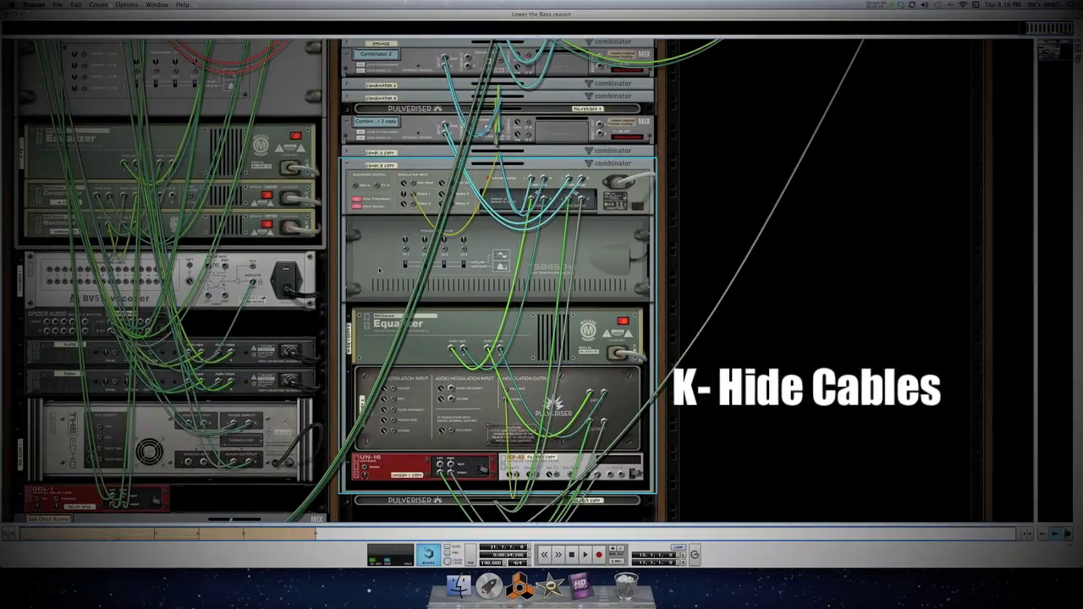
key("k")
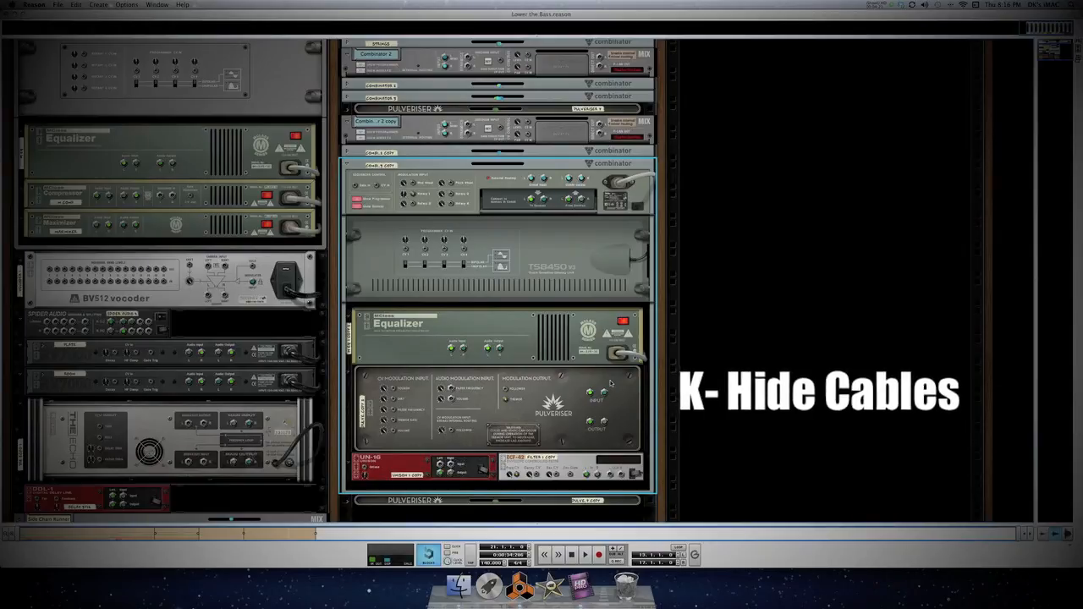
key("k")
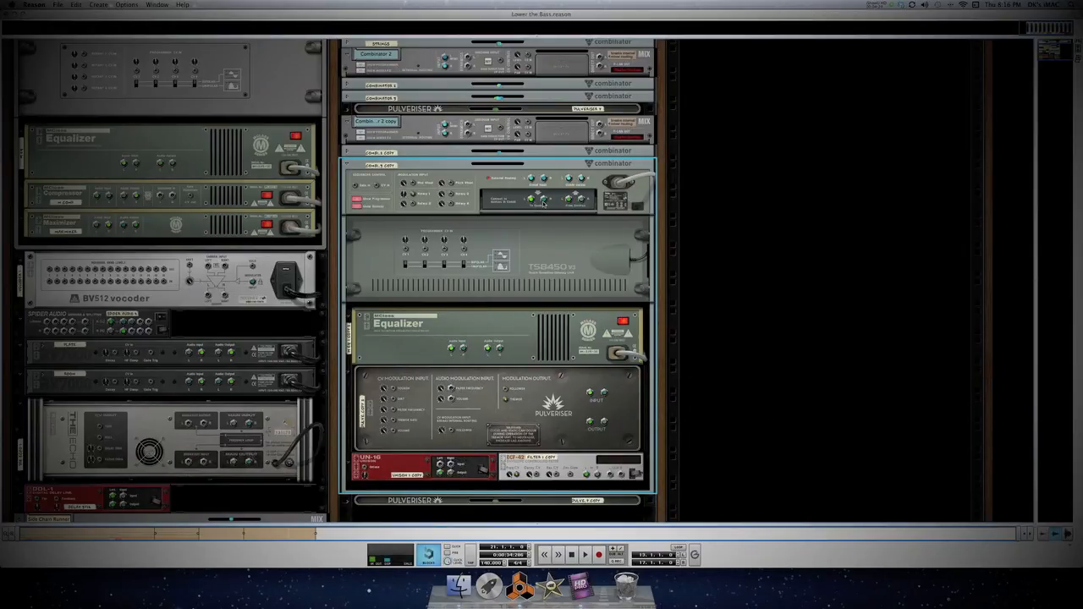
- Drag single cables from jacks, patching one into the Equalizer's input
left_click_drag(450, 351, 532, 200)
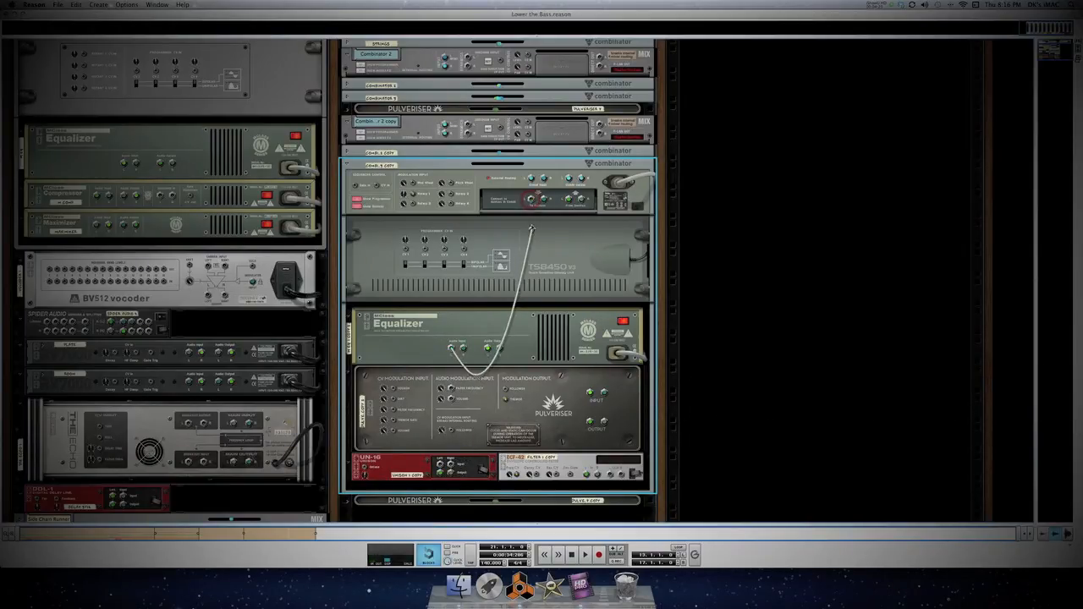
left_click_drag(531, 231, 571, 248)
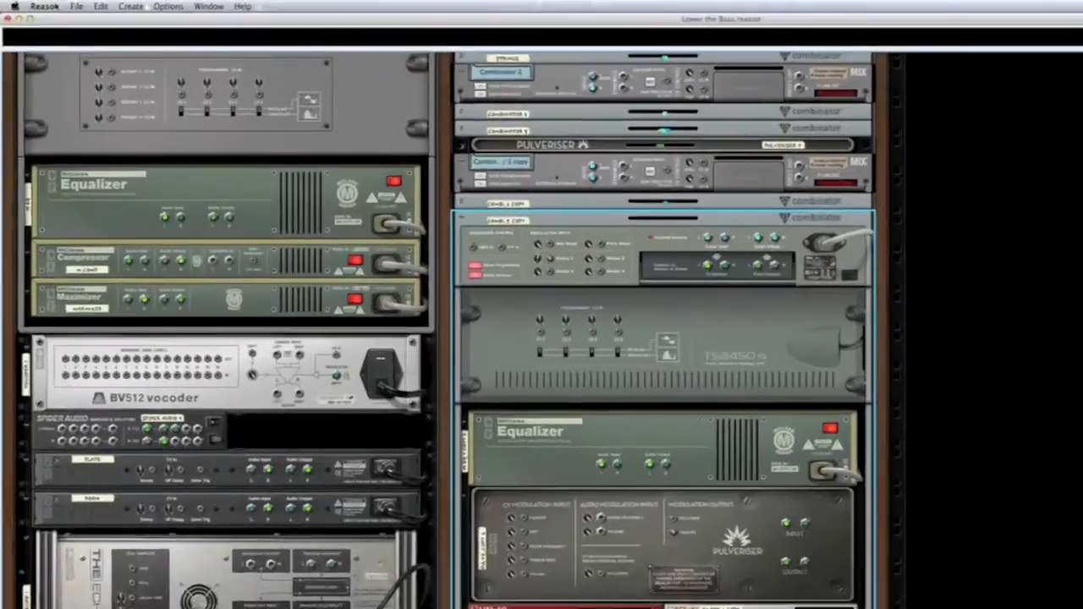
- In Preferences, set Reduce Cable Clutter to show cables for selected devices only
left_click(44, 7)
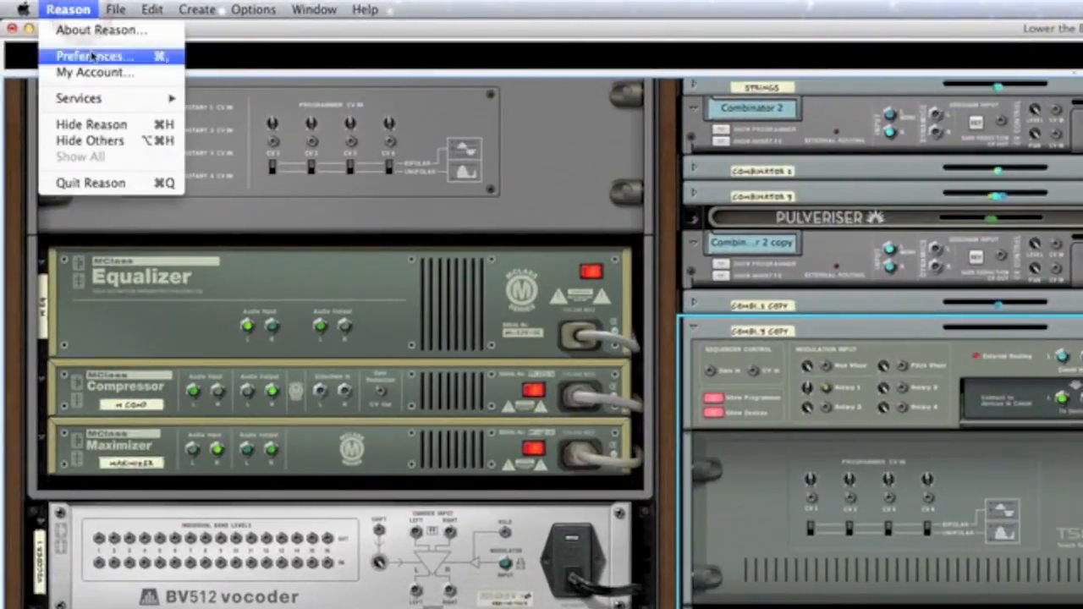
left_click(93, 56)
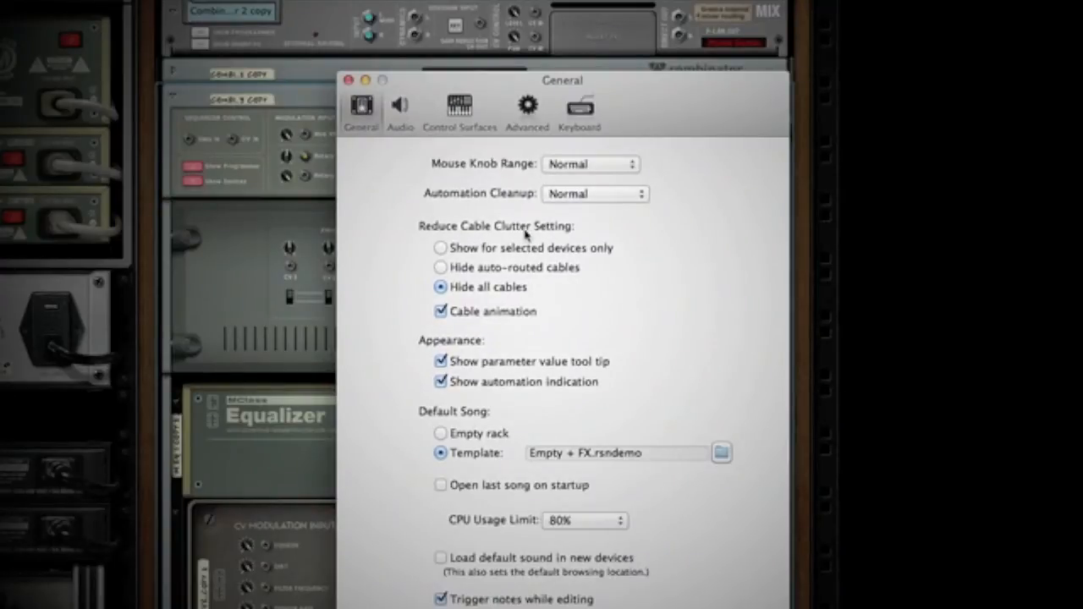
left_click(440, 247)
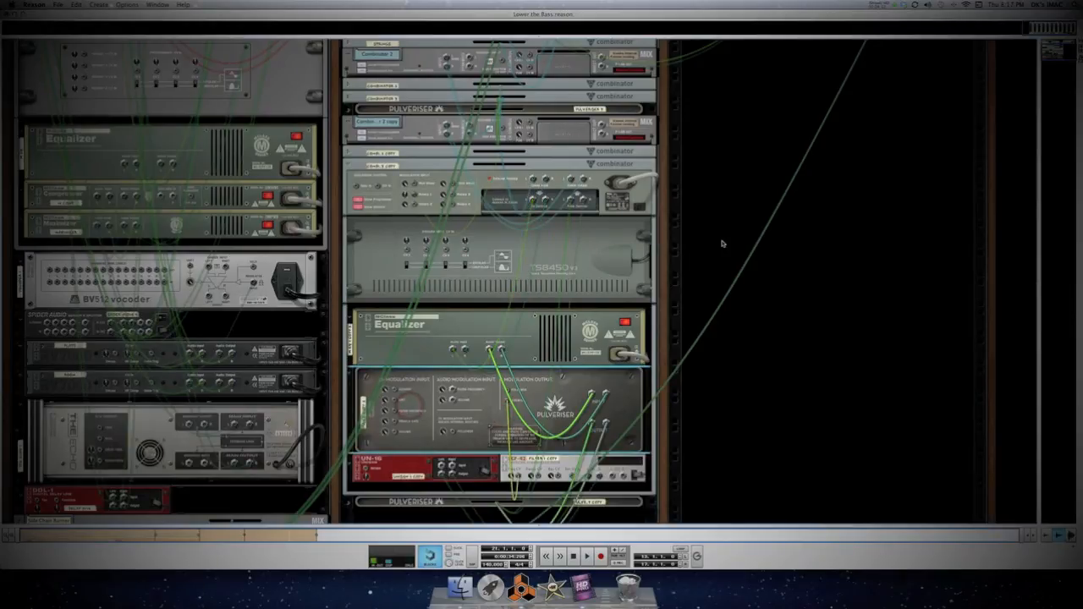
- Hide the cables, flip the rack to its front panels and show the Tool Window with F8
key("k")
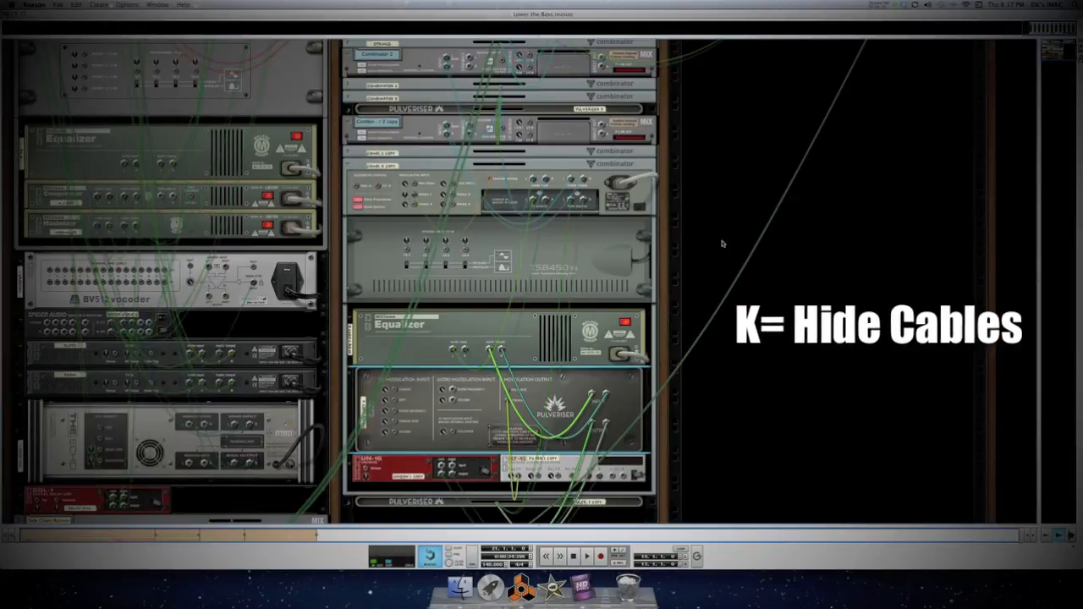
key("k")
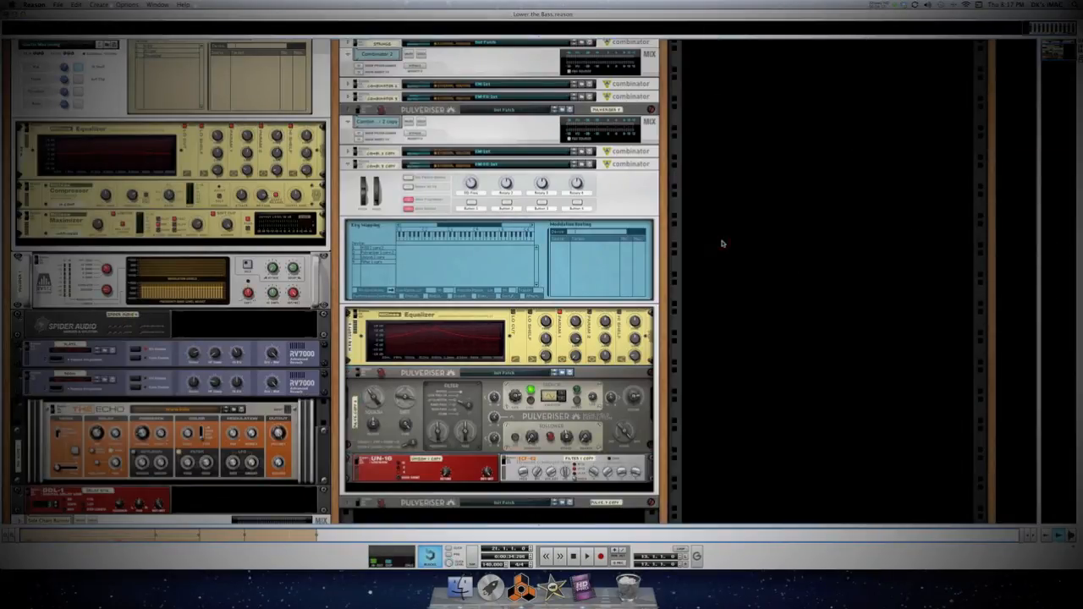
key("f8")
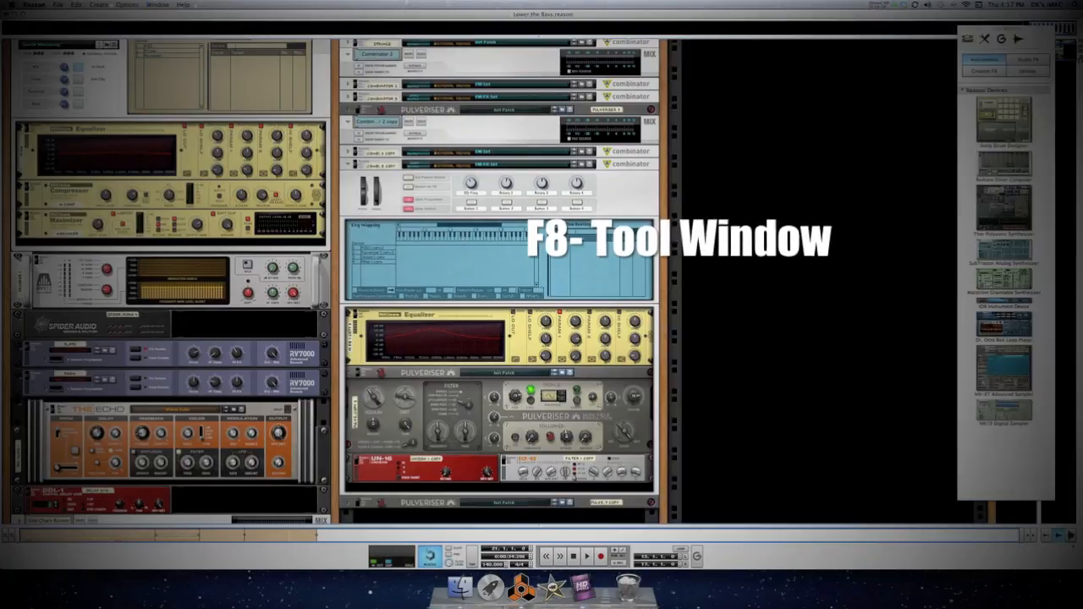